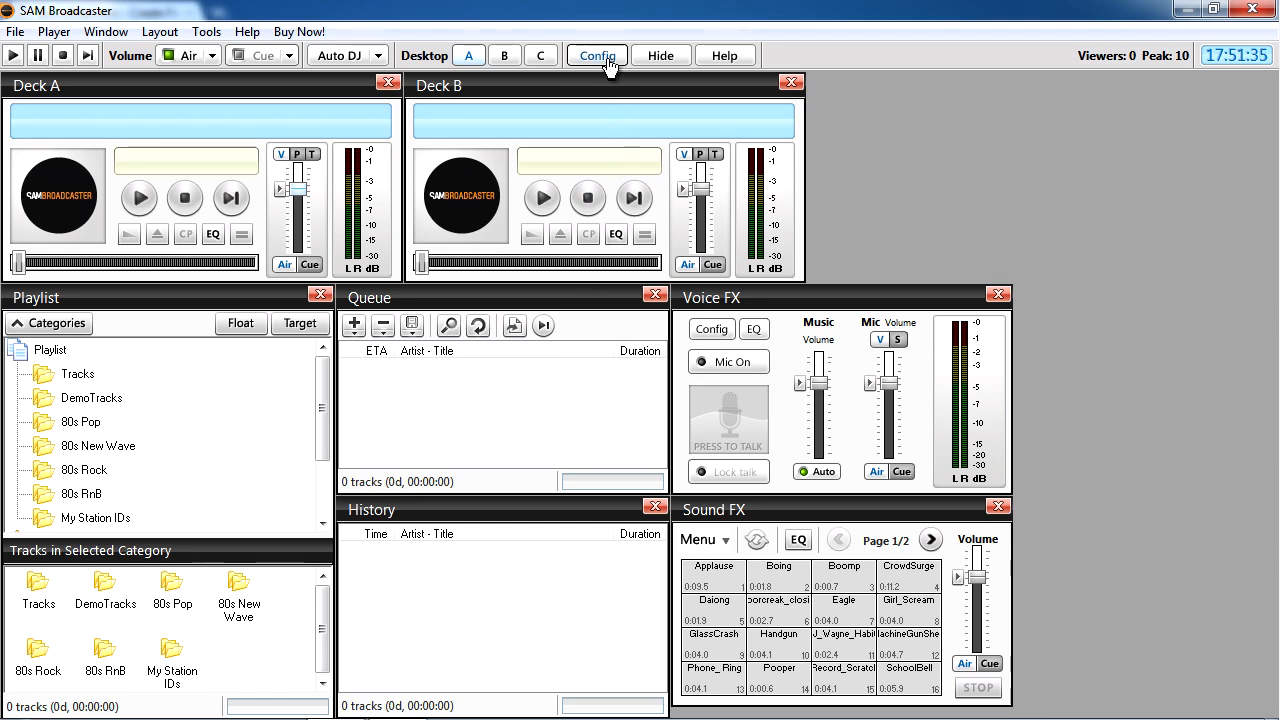
- Open the Configuration dialog from the Config toolbar button
{"action": "left_click", "coordinate": [595, 55]}
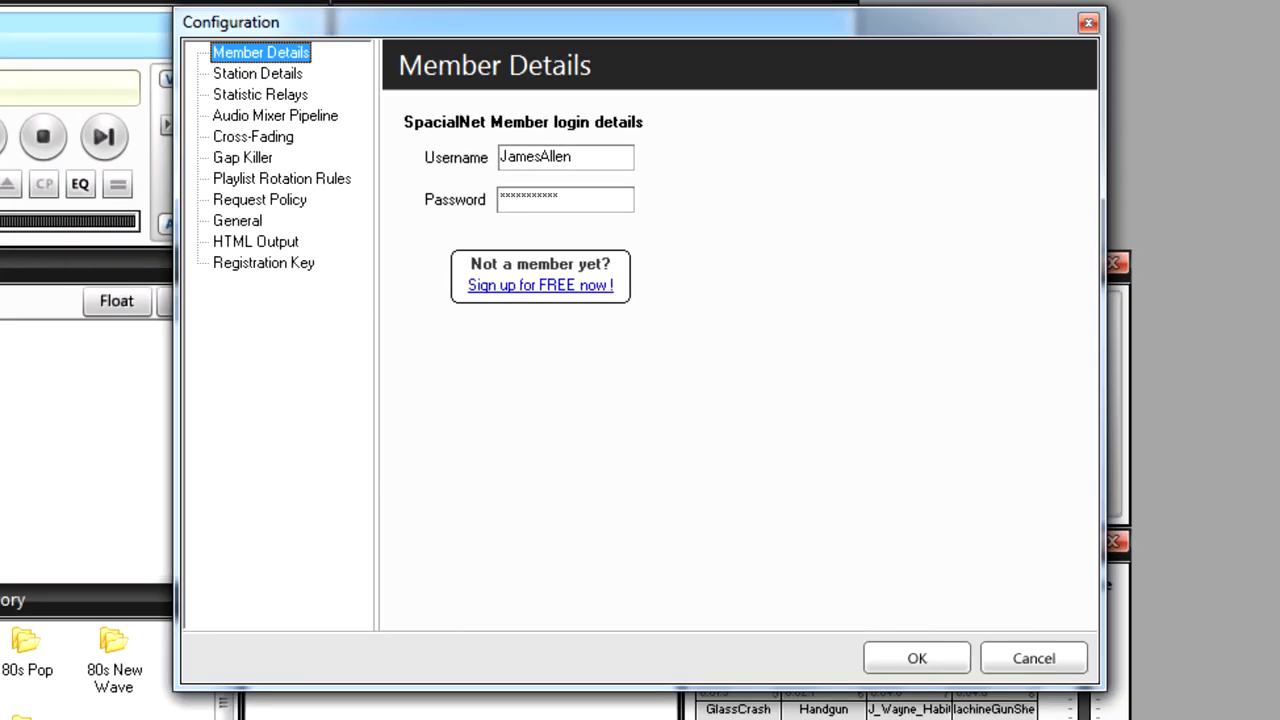
- Set Playlist Rotation Rules: title 600 minutes, album and artist 1440 minutes
{"action": "left_click", "coordinate": [282, 178]}
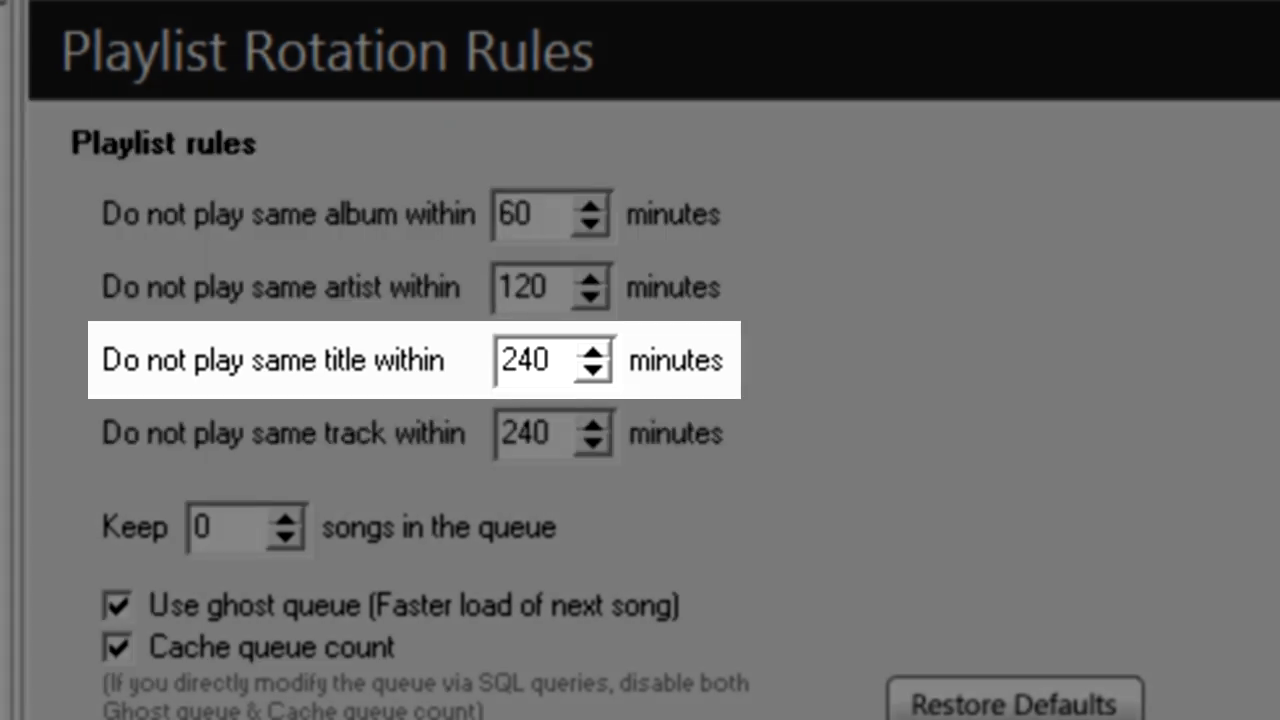
{"action": "type", "text": "60"}
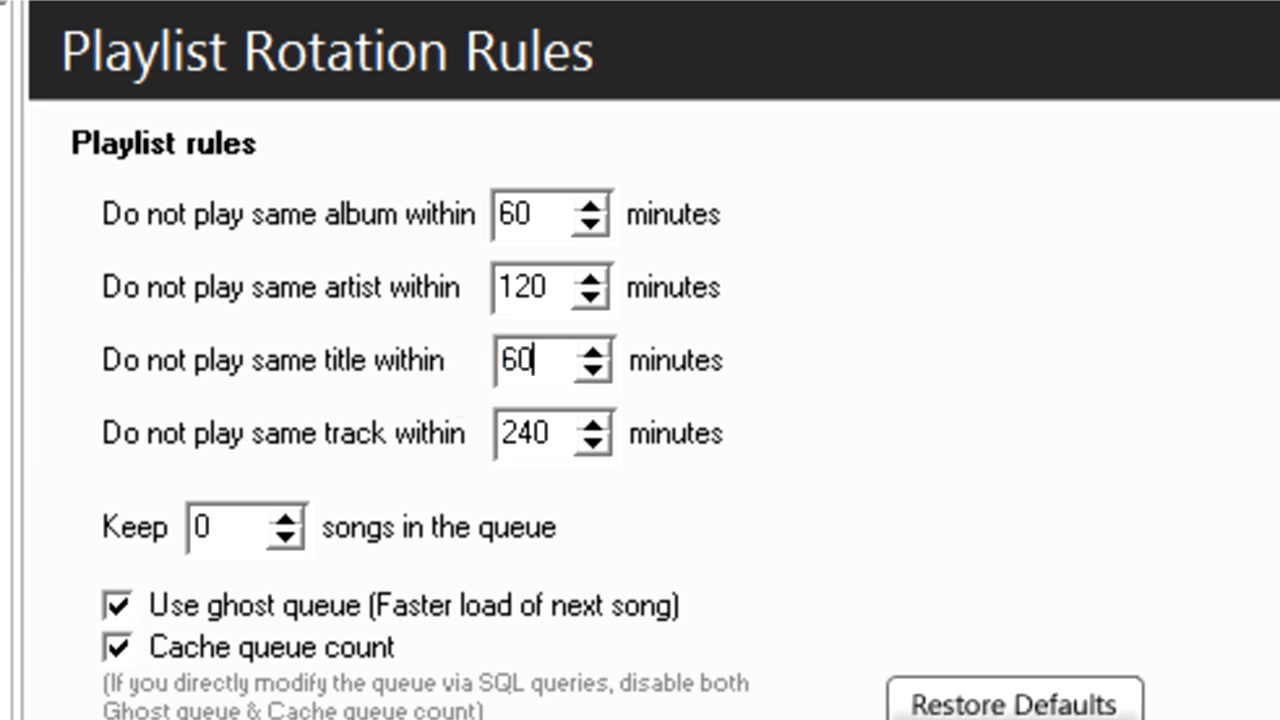
{"action": "mouse_move", "coordinate": [625, 385]}
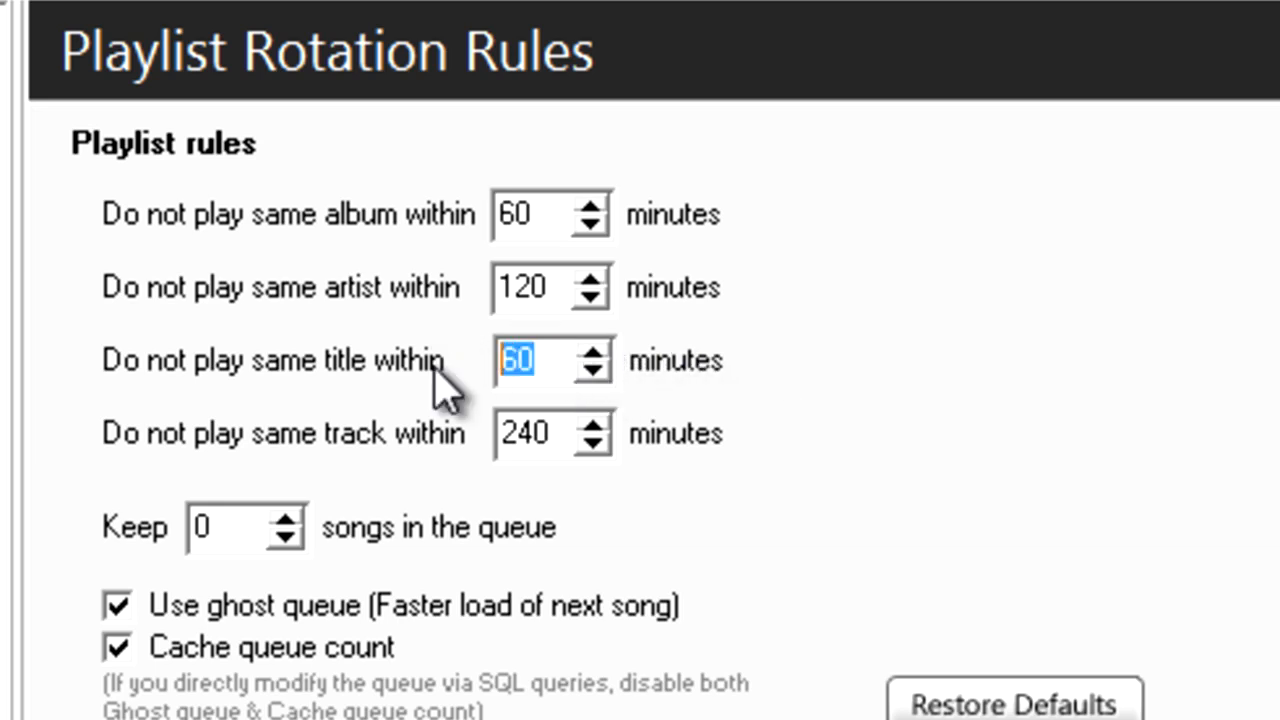
{"action": "type", "text": "600"}
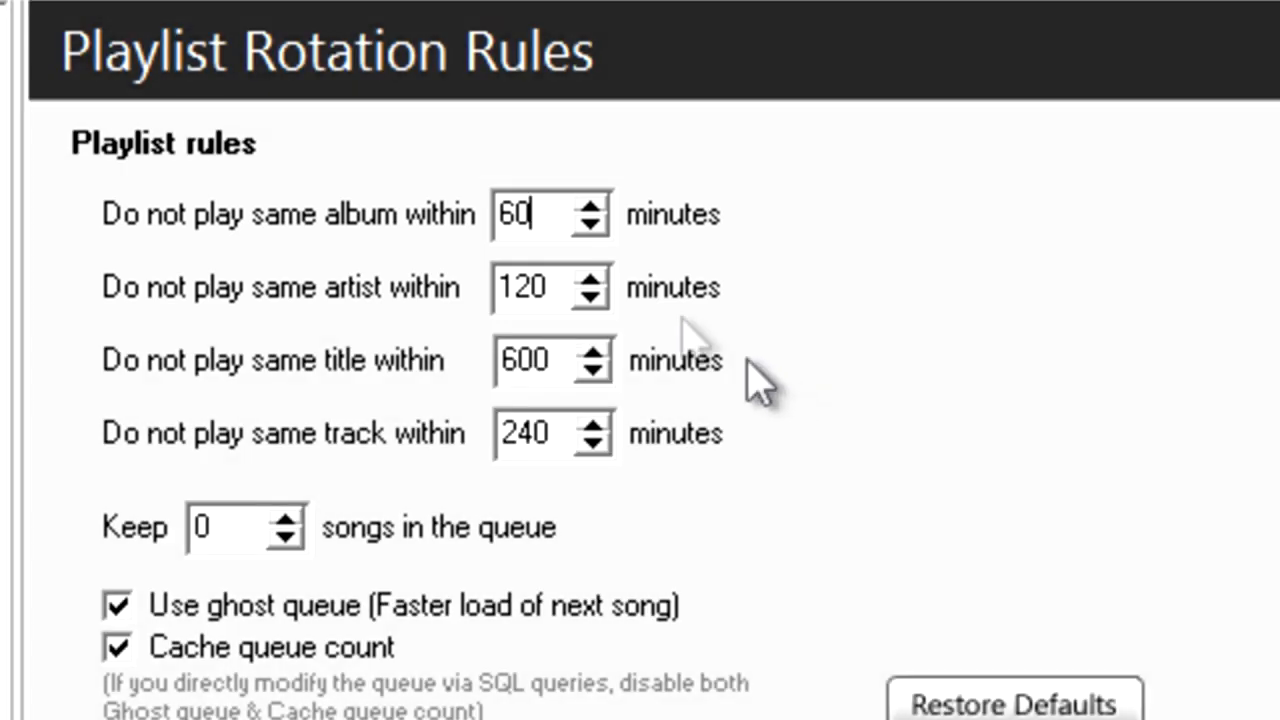
{"action": "type", "text": "1440"}
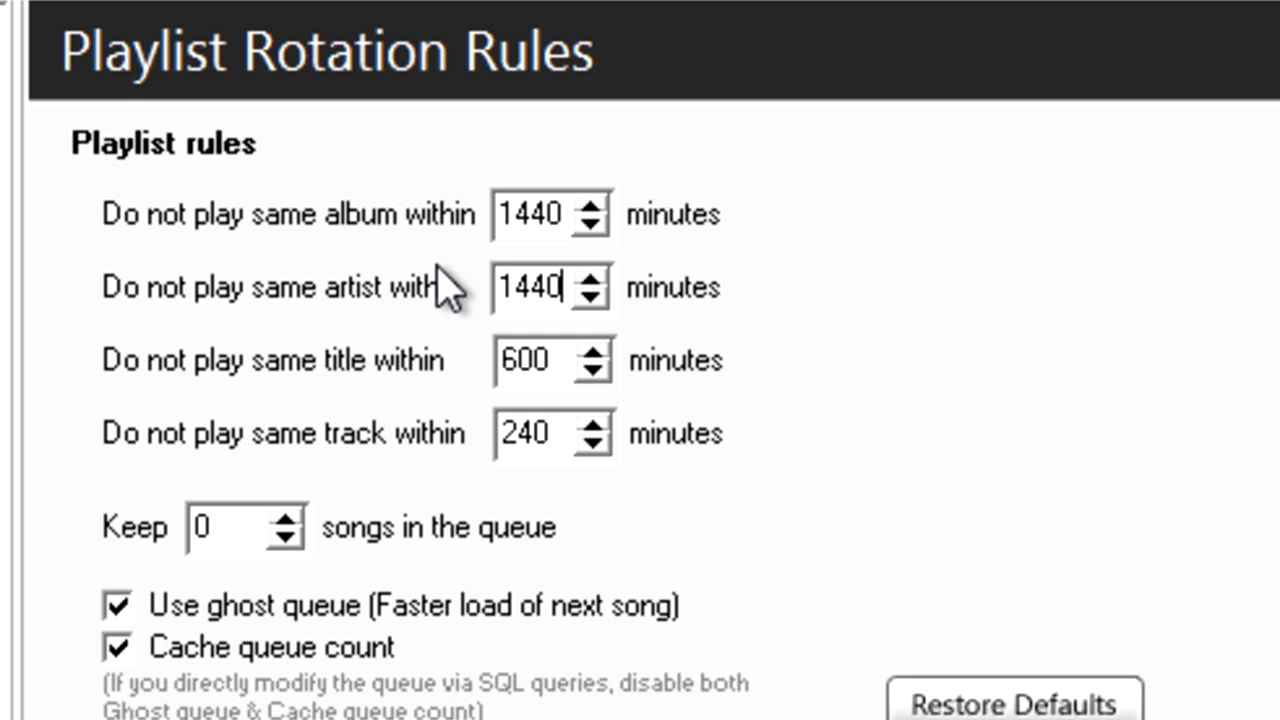
- Set the queue to keep 5 songs, using the Clockwheel category rotation logic
{"action": "scroll", "scroll_direction": "down", "scroll_amount": 3}
{"action": "type", "text": "5"}
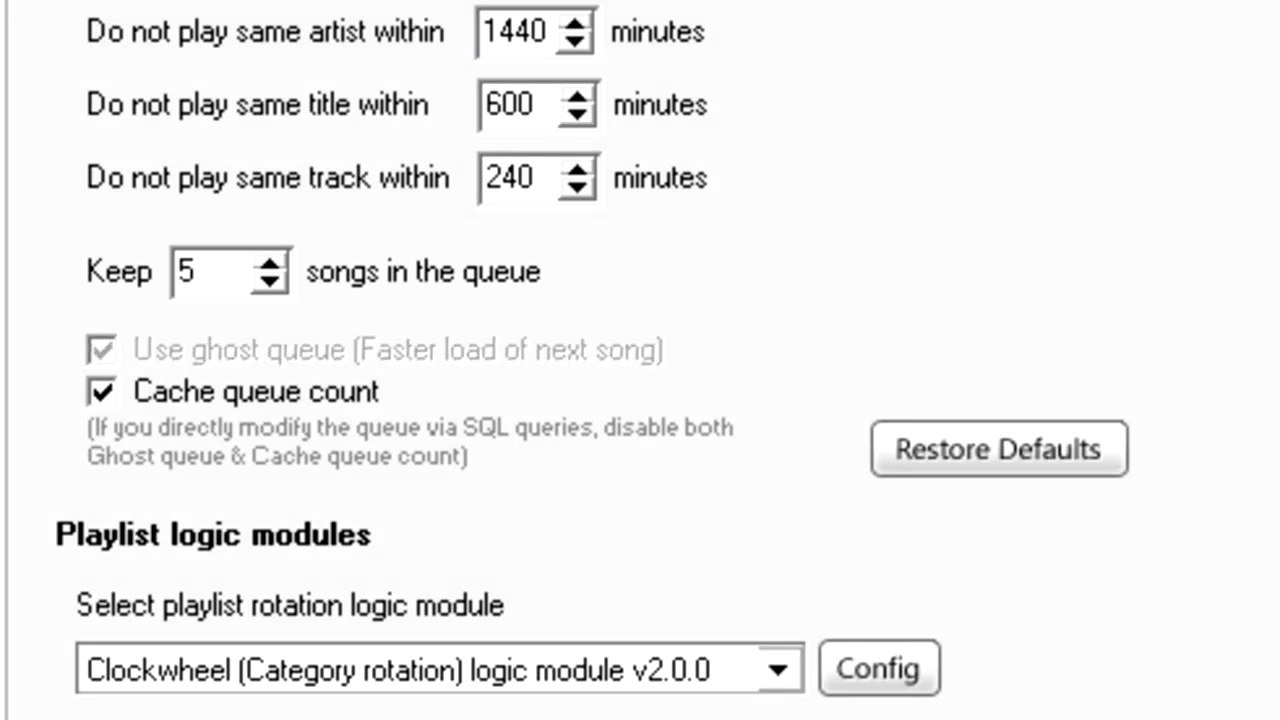
{"action": "left_click", "coordinate": [205, 272]}
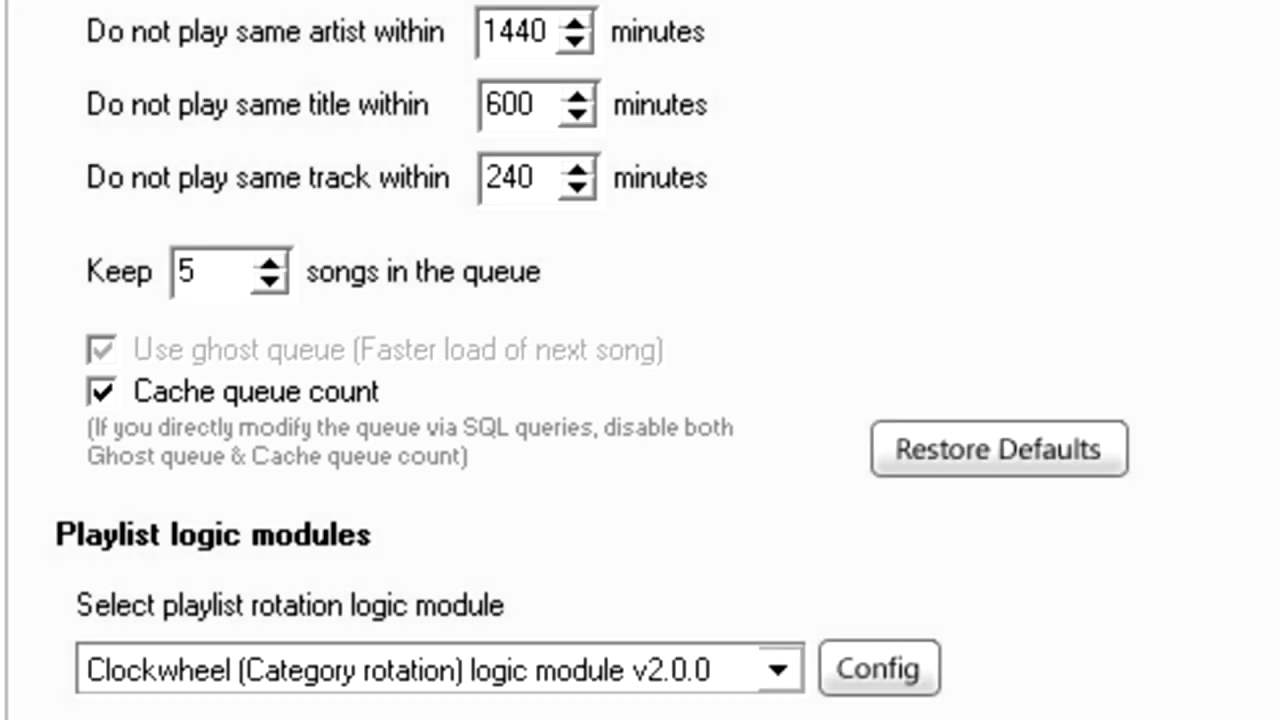
{"action": "left_click", "coordinate": [200, 272]}
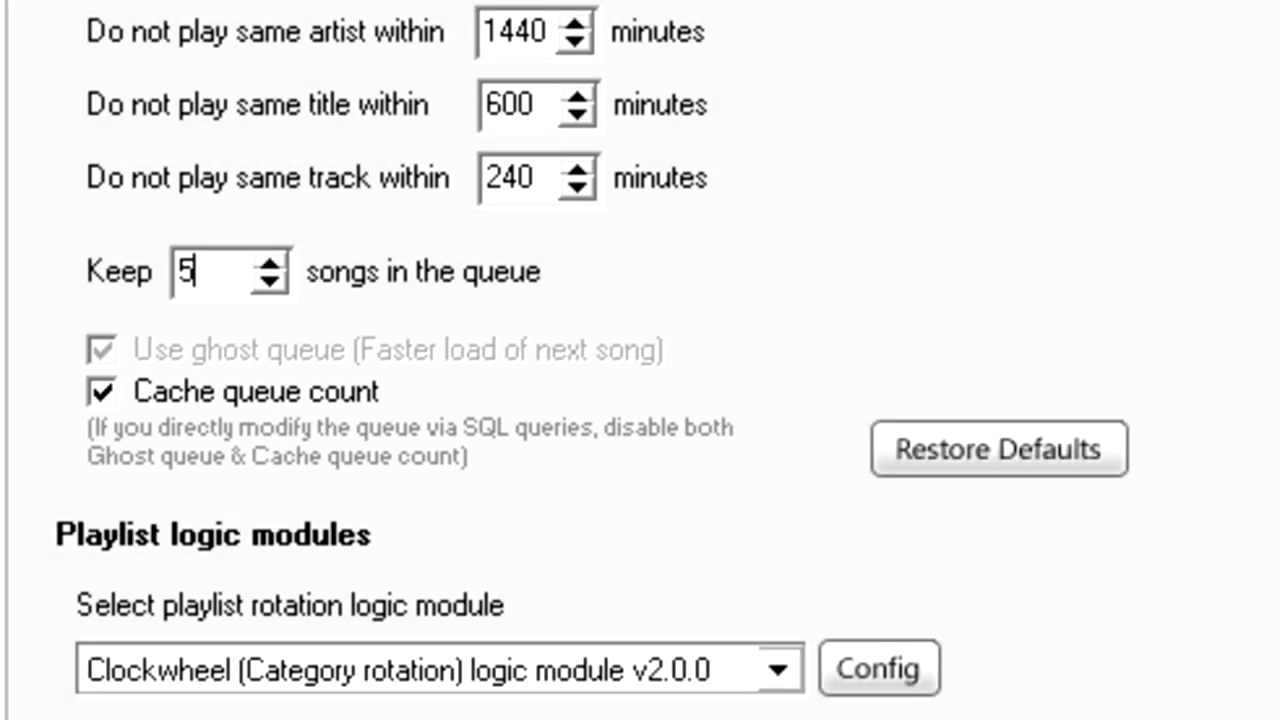
{"action": "scroll", "scroll_direction": "down", "scroll_amount": 3}
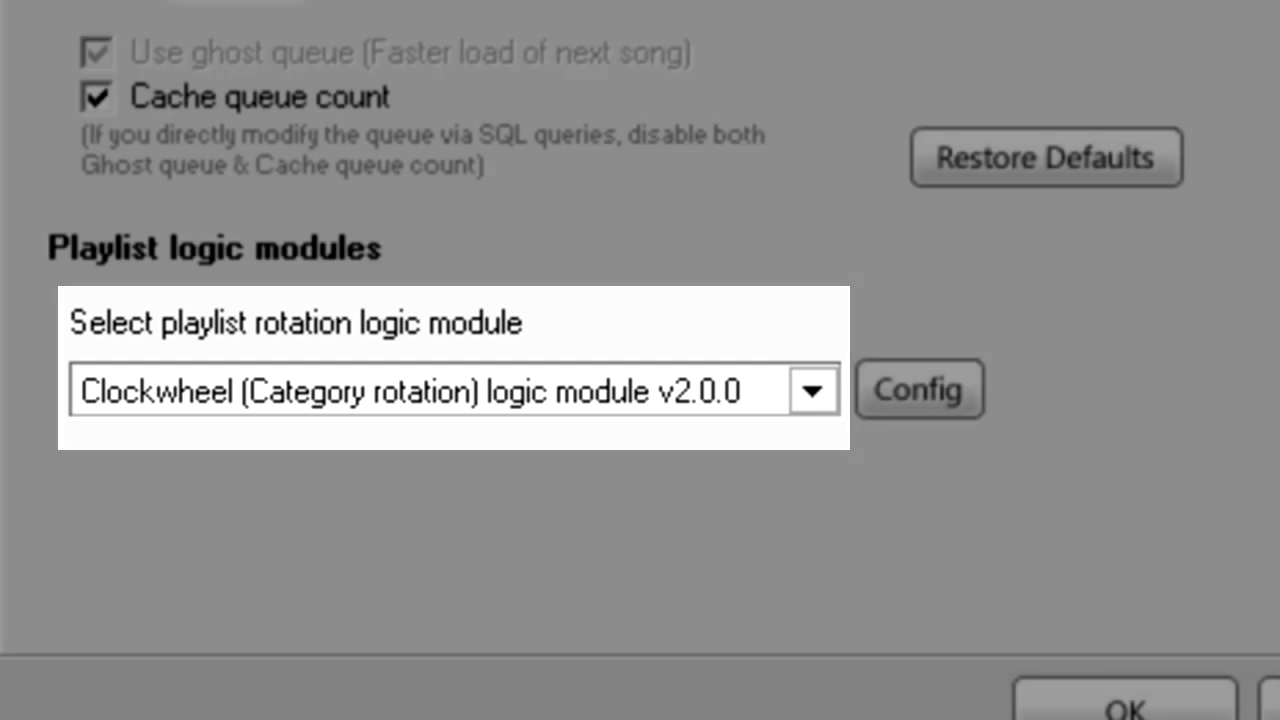
- Select Clockwheel (Category rotation) logic module v2.0.0 and open its Config window
{"action": "left_click", "coordinate": [812, 390]}
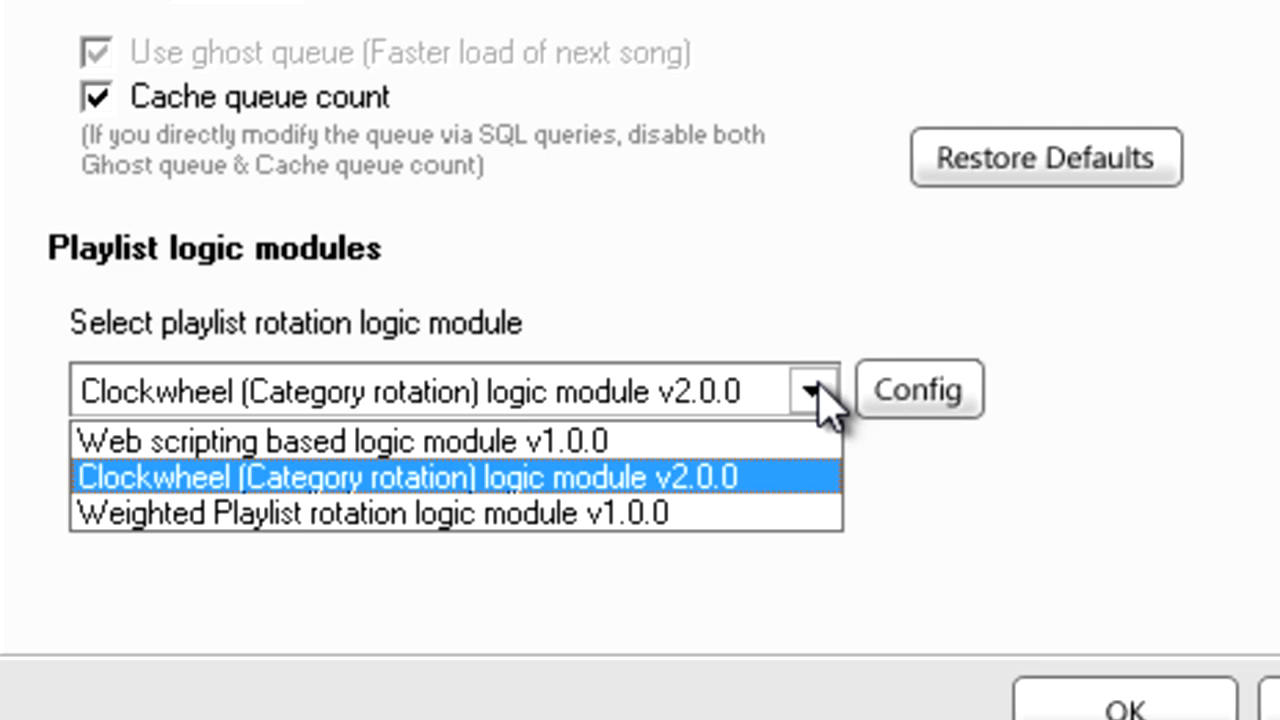
{"action": "left_click", "coordinate": [405, 476]}
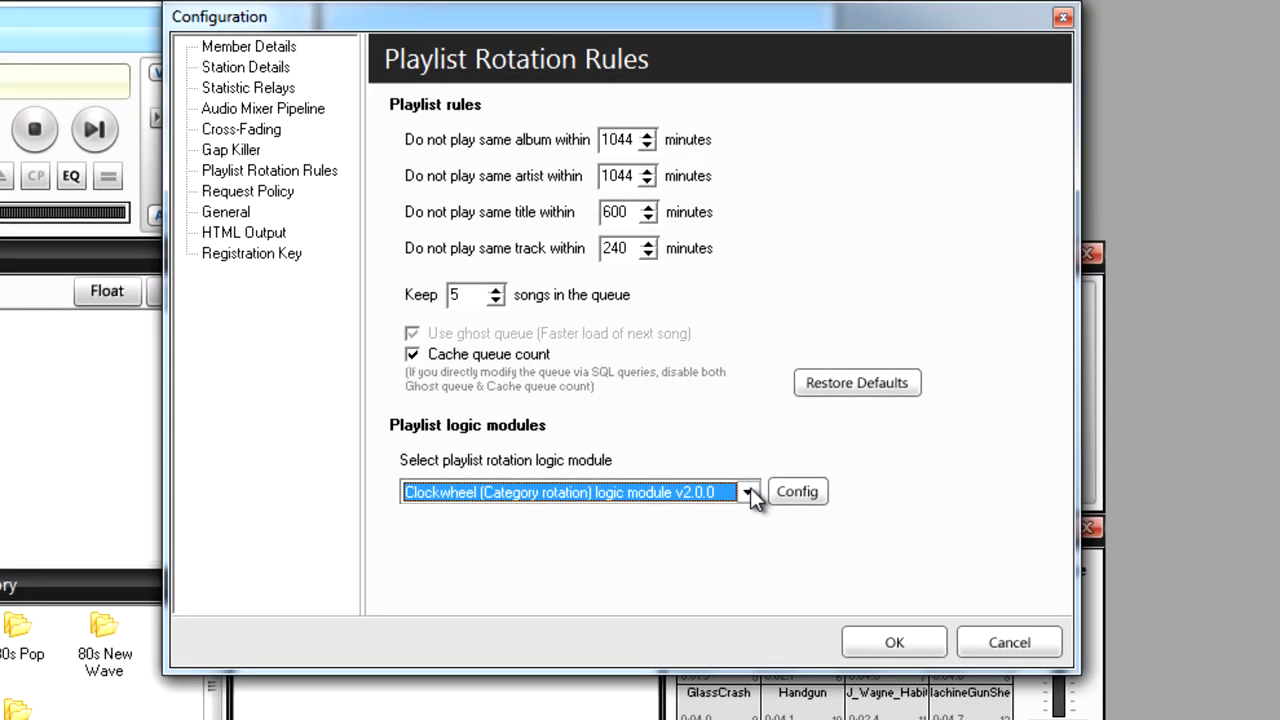
{"action": "left_click", "coordinate": [798, 491]}
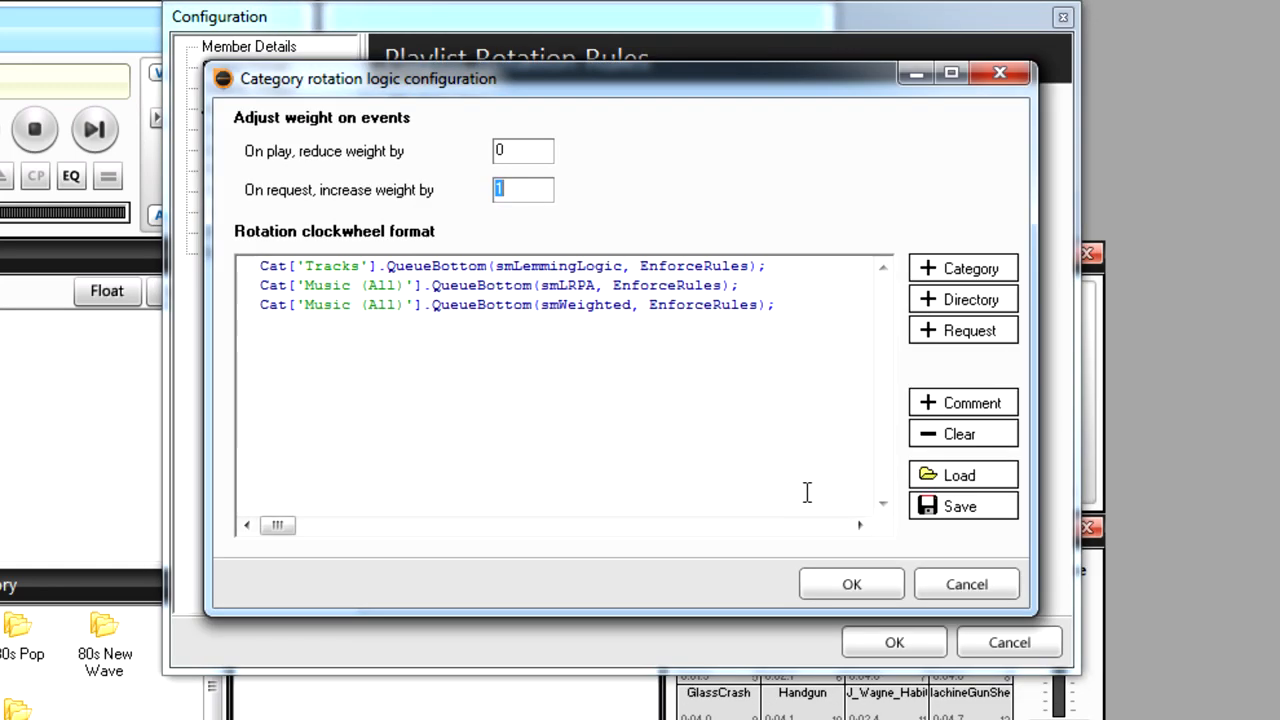
{"action": "mouse_move", "coordinate": [955, 470]}
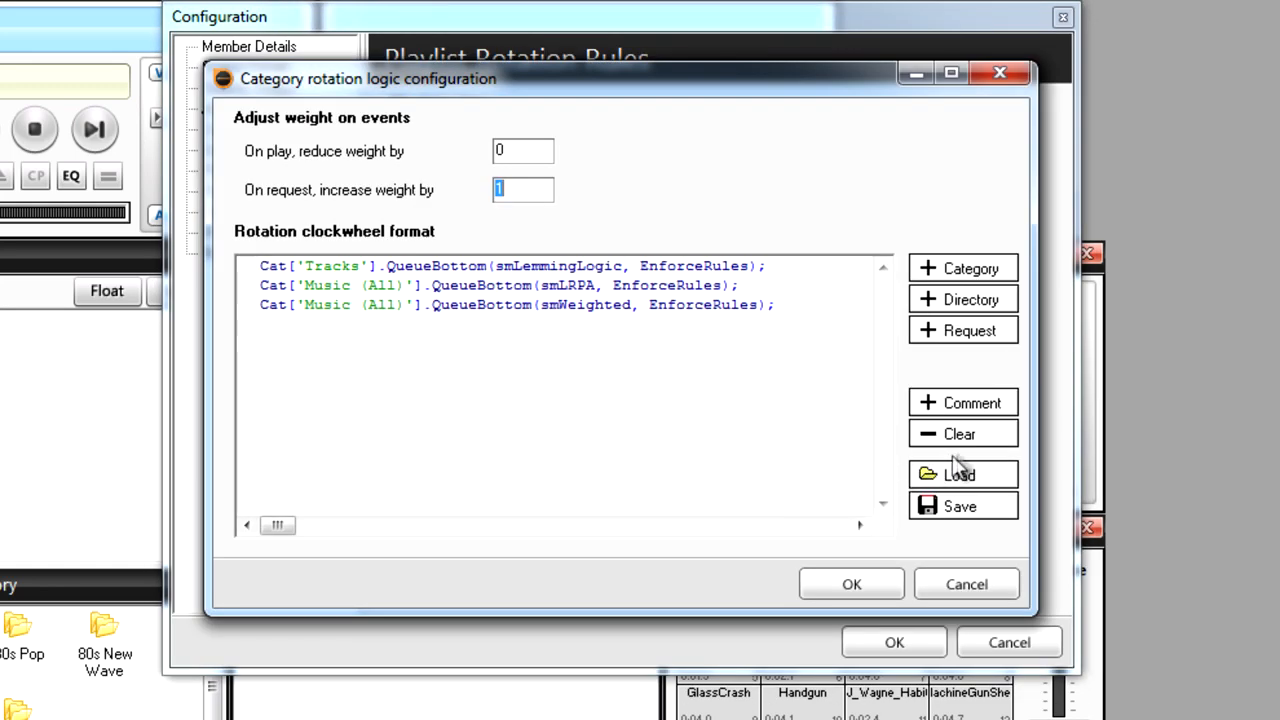
- Clear all existing clockwheel format lines and start a new category line
{"action": "left_click", "coordinate": [963, 433]}
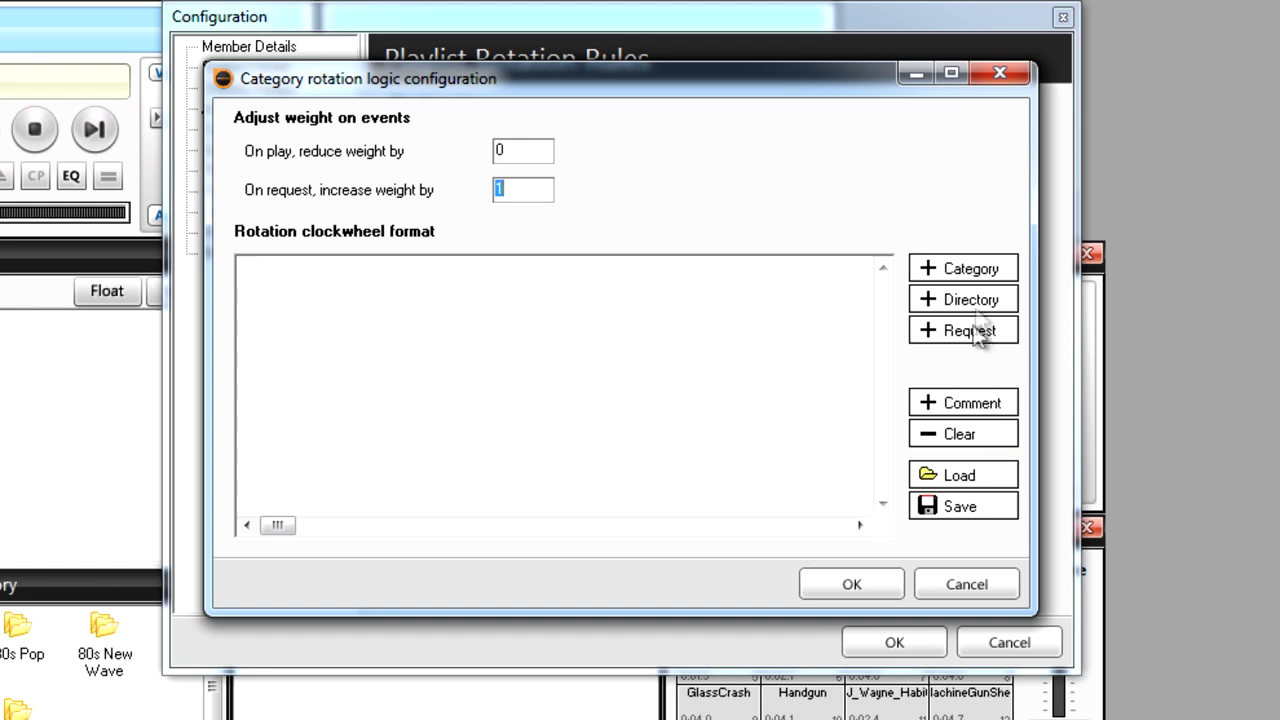
{"action": "left_click", "coordinate": [963, 267]}
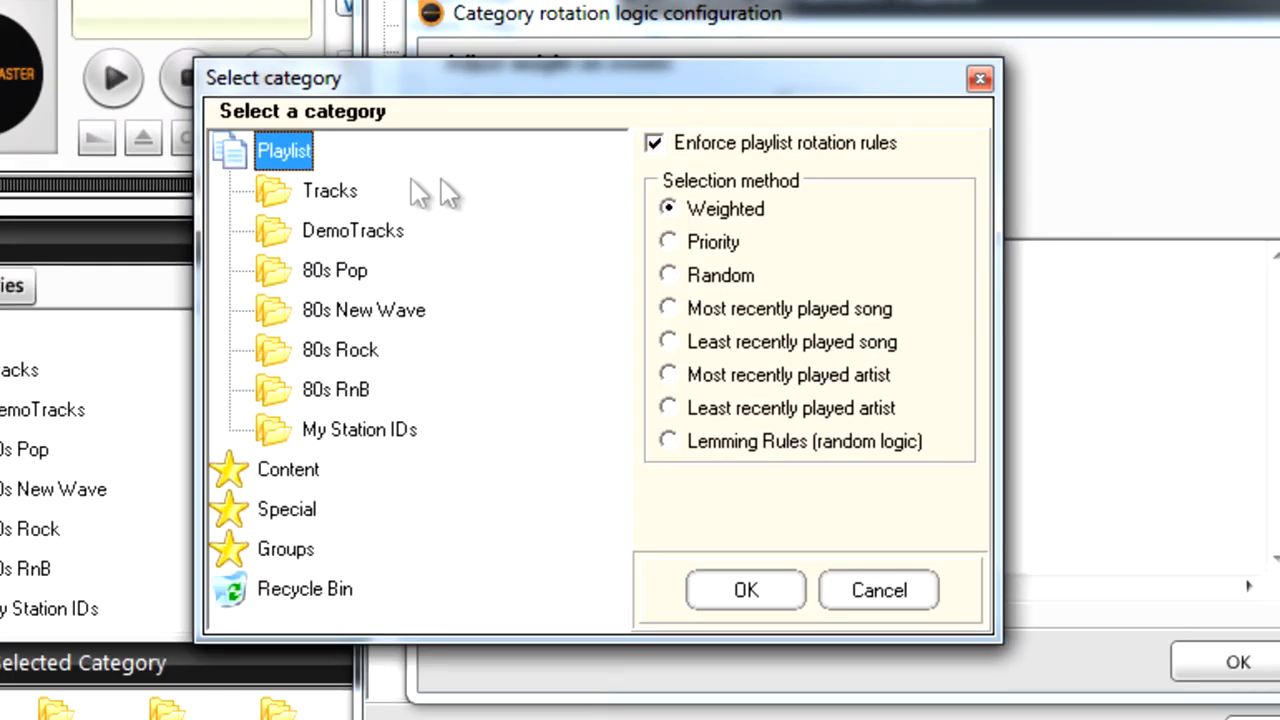
- Add a Tracks line selecting the least recently played song
{"action": "left_click", "coordinate": [329, 190]}
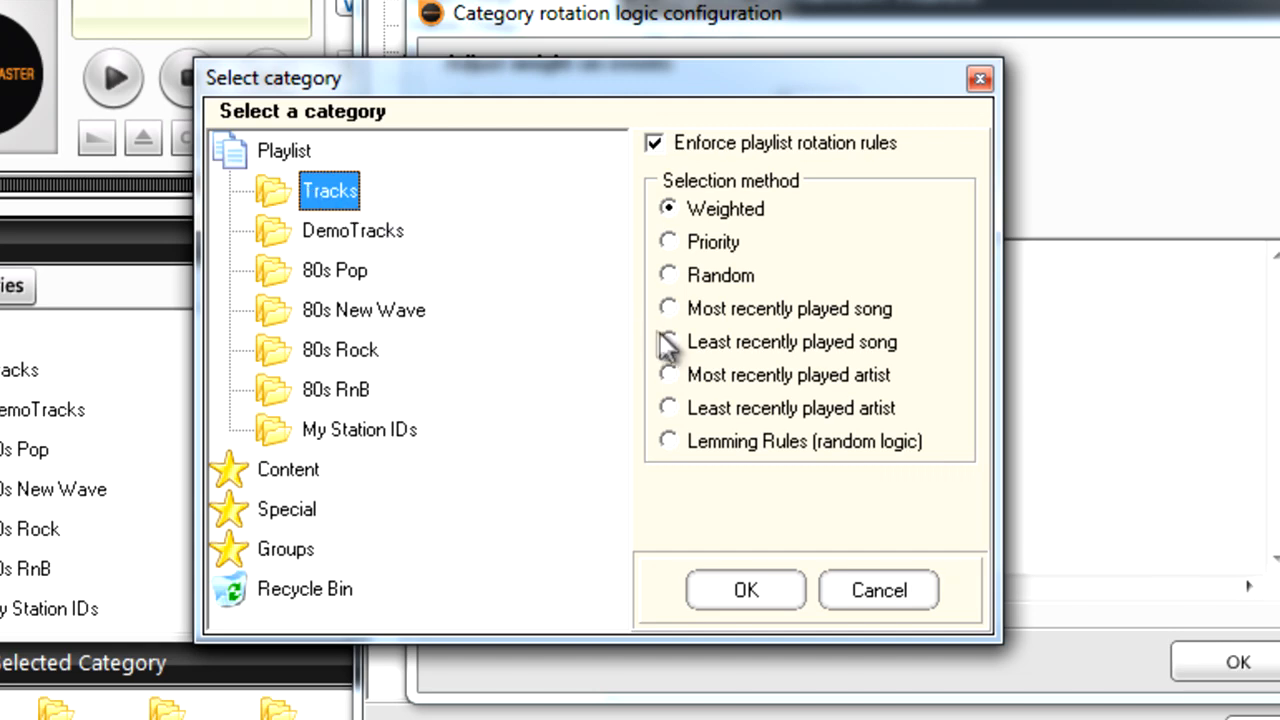
{"action": "left_click", "coordinate": [664, 342]}
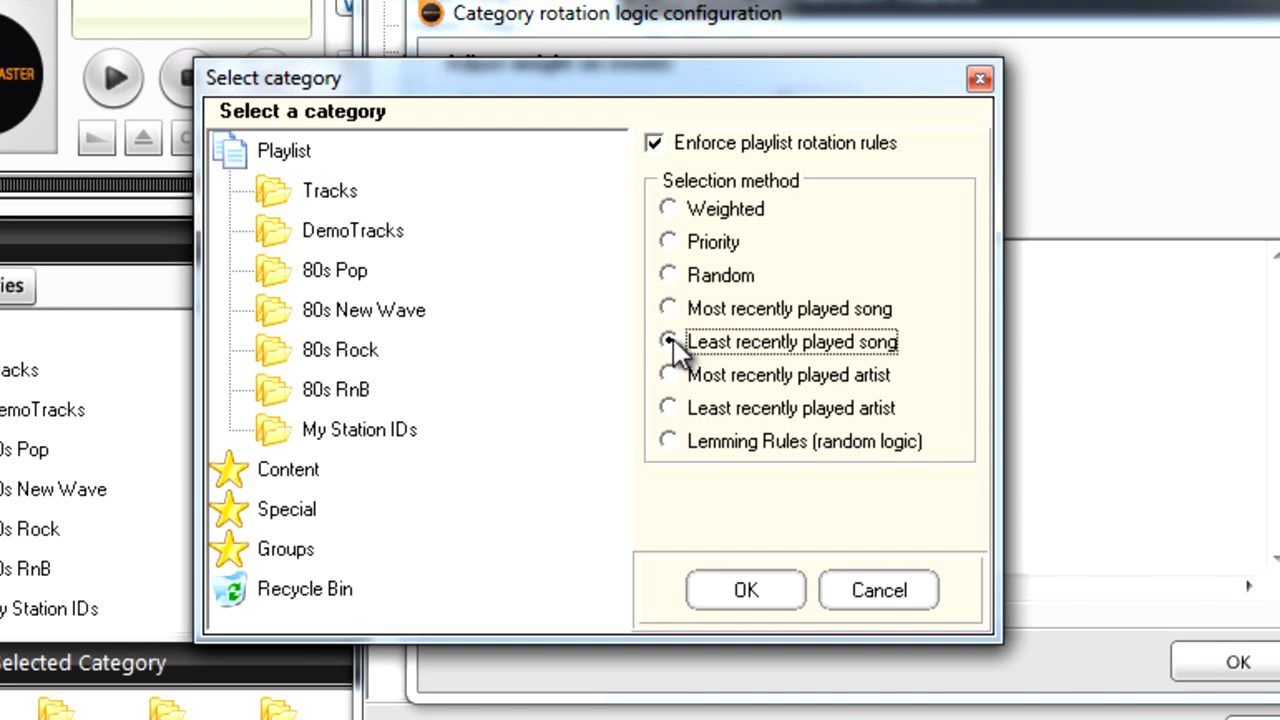
{"action": "left_click", "coordinate": [744, 590]}
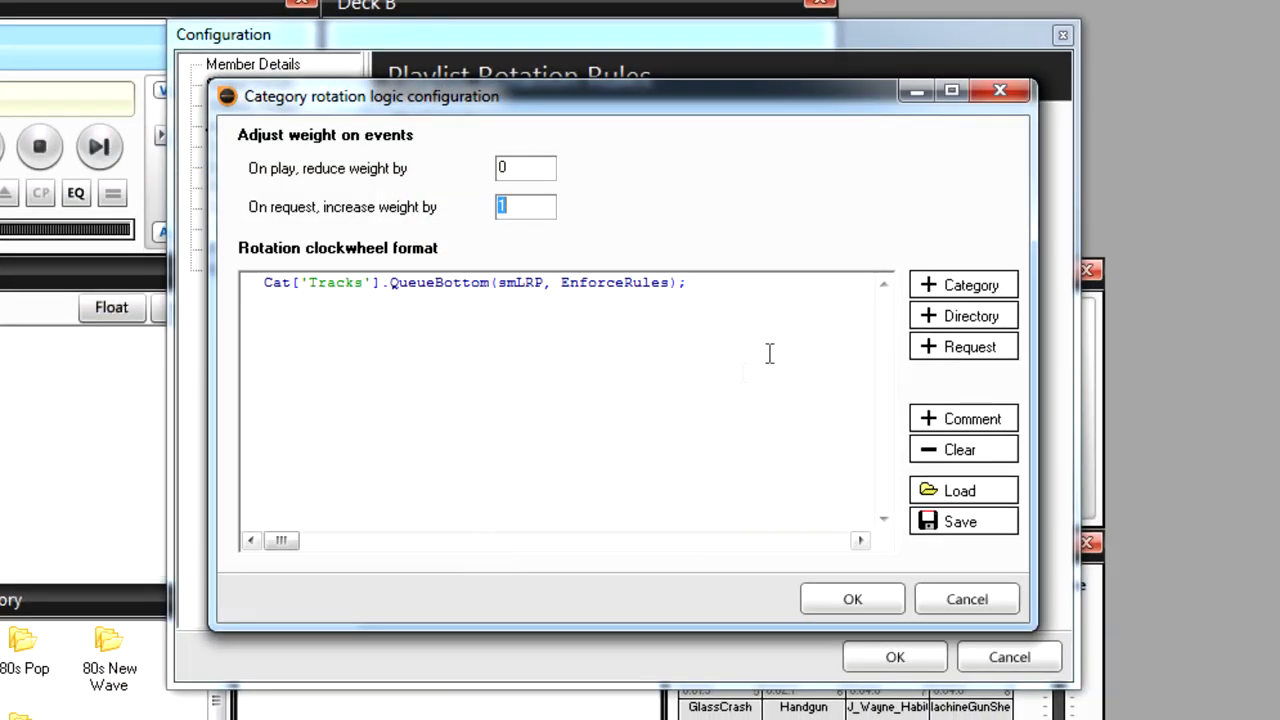
{"action": "mouse_move", "coordinate": [982, 288]}
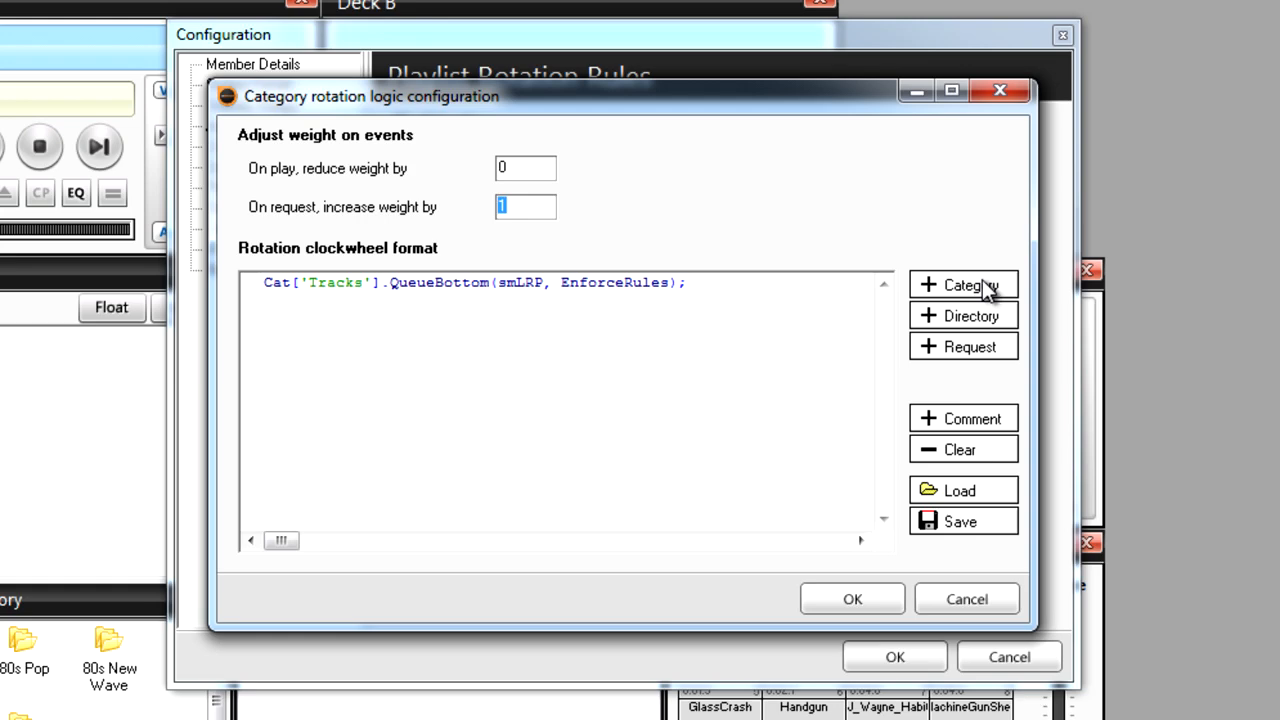
- Add a My Station IDs line chosen at random, with rotation rules unenforced
{"action": "left_click", "coordinate": [963, 285]}
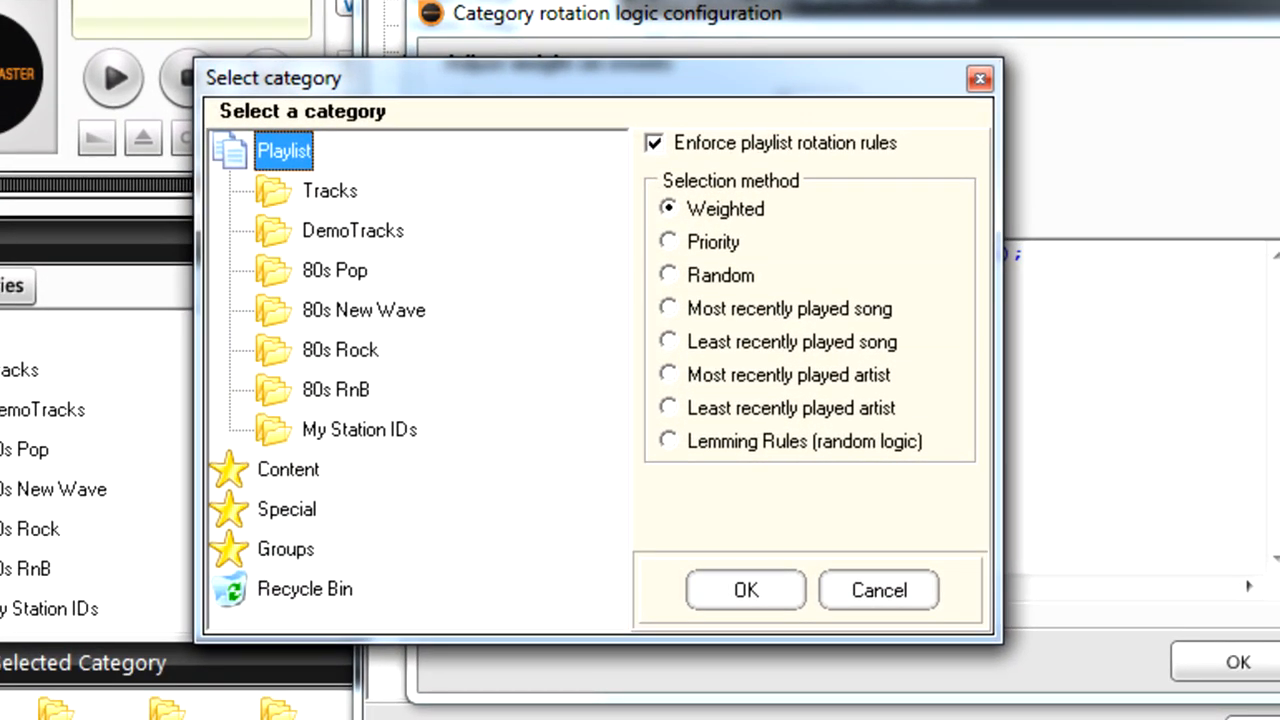
{"action": "mouse_move", "coordinate": [413, 413]}
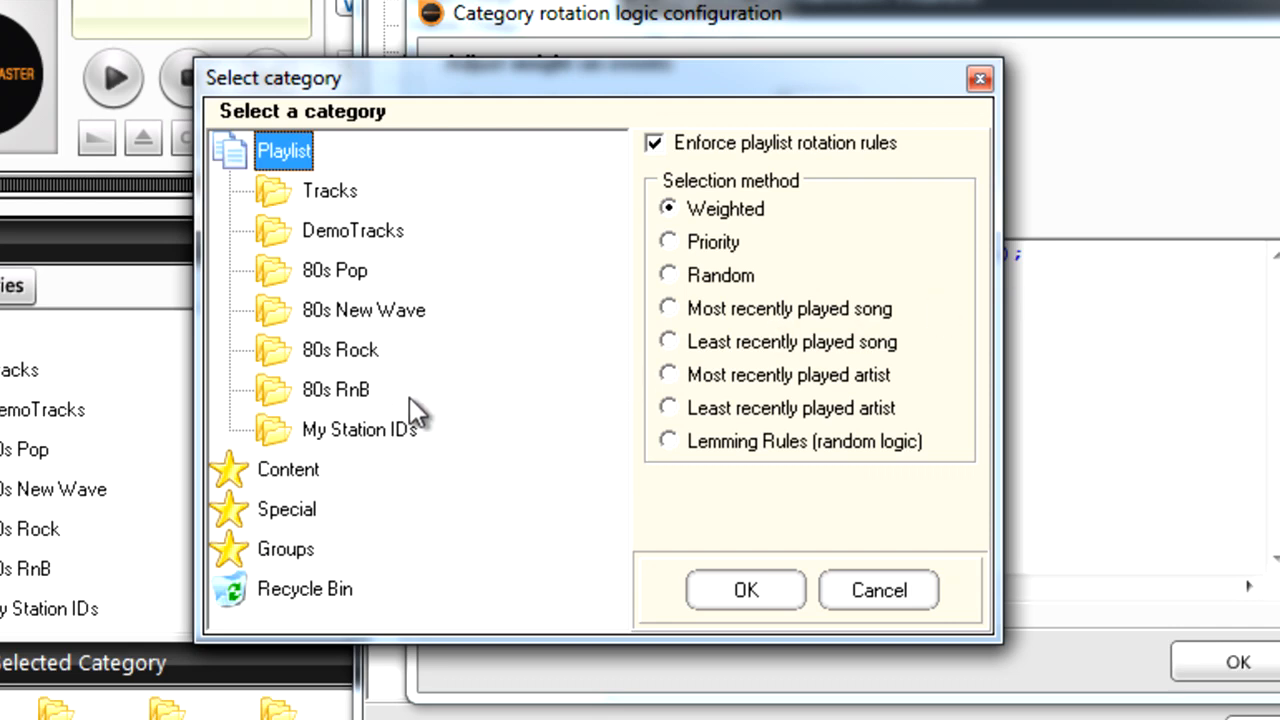
{"action": "left_click", "coordinate": [358, 430]}
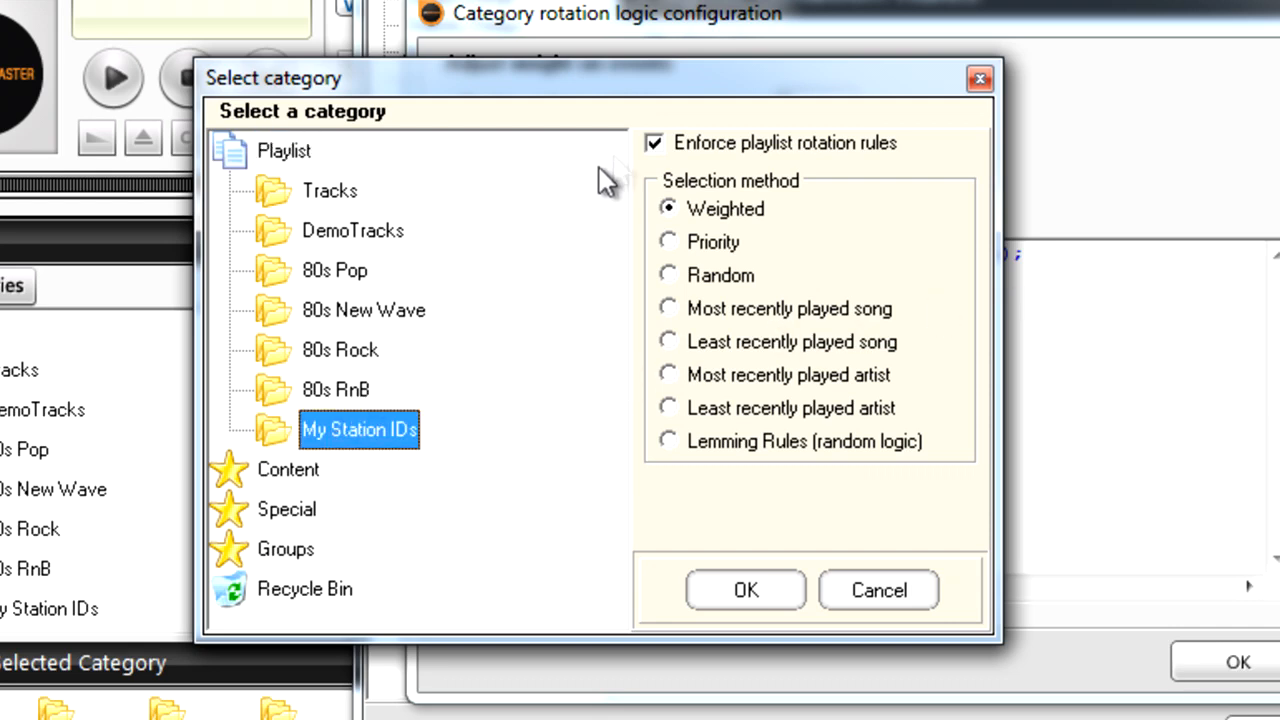
{"action": "left_click", "coordinate": [654, 143]}
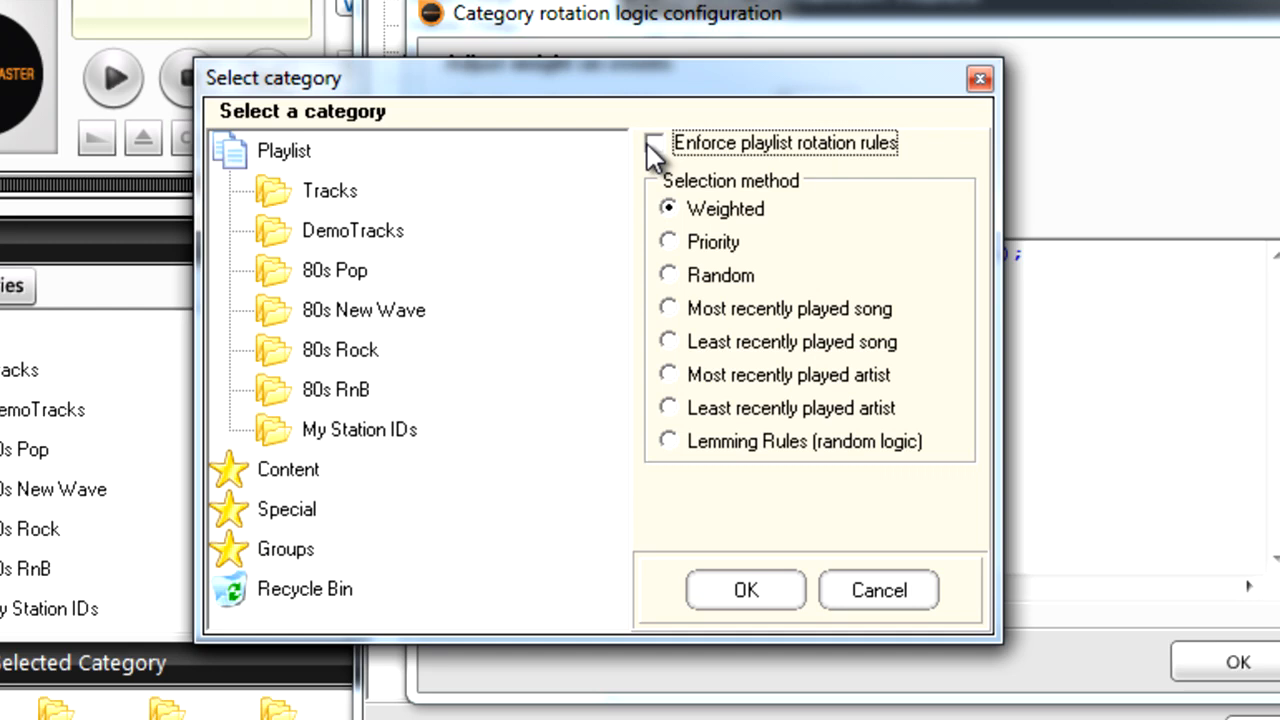
{"action": "left_click", "coordinate": [654, 142]}
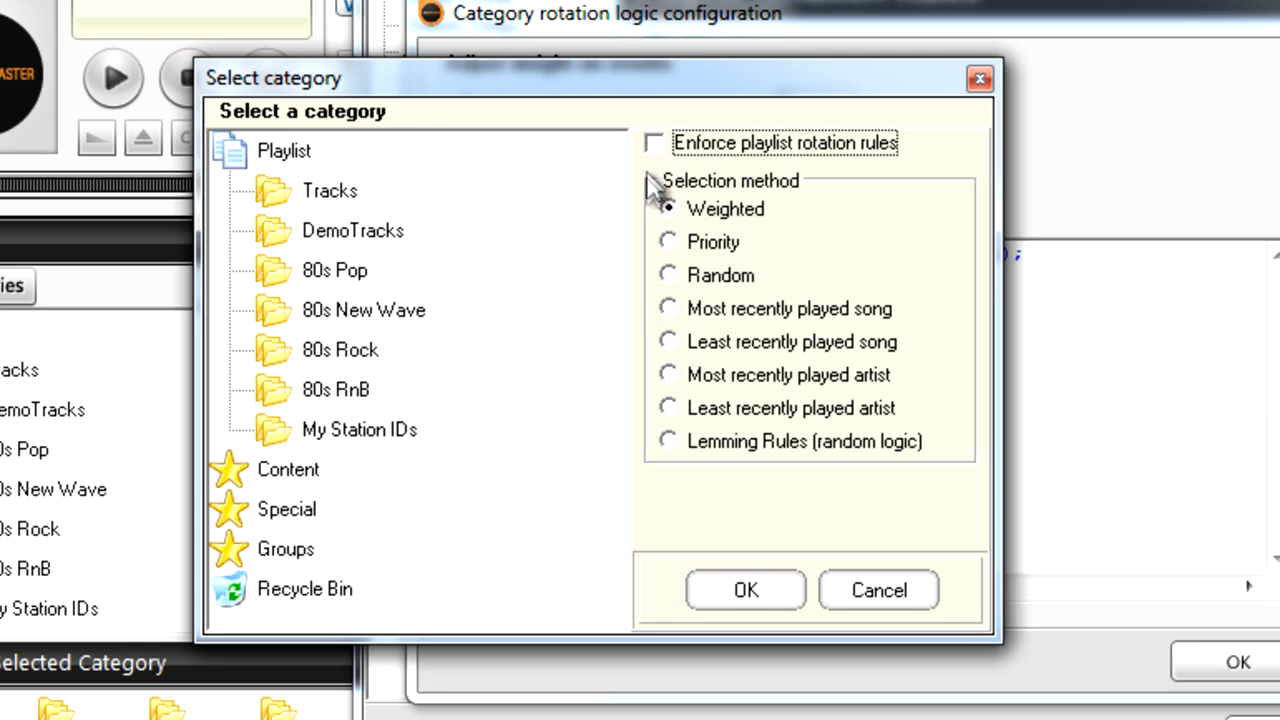
{"action": "left_click", "coordinate": [668, 275]}
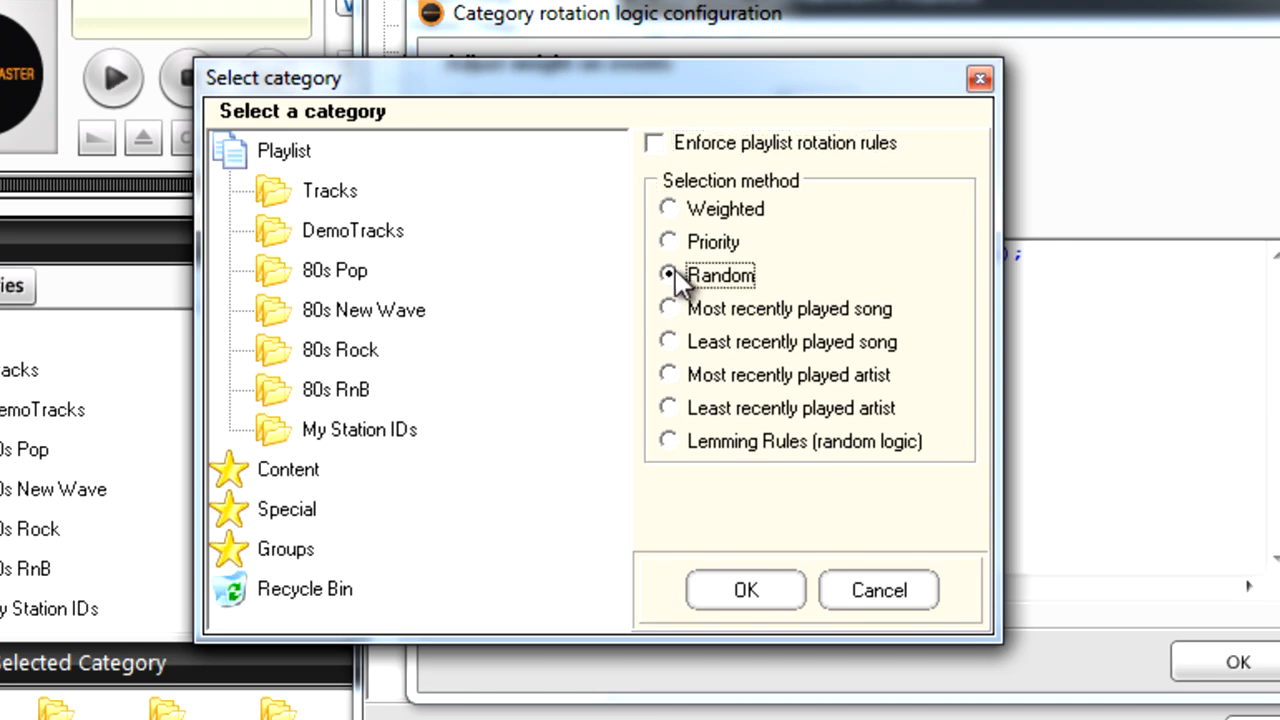
{"action": "left_click", "coordinate": [744, 590]}
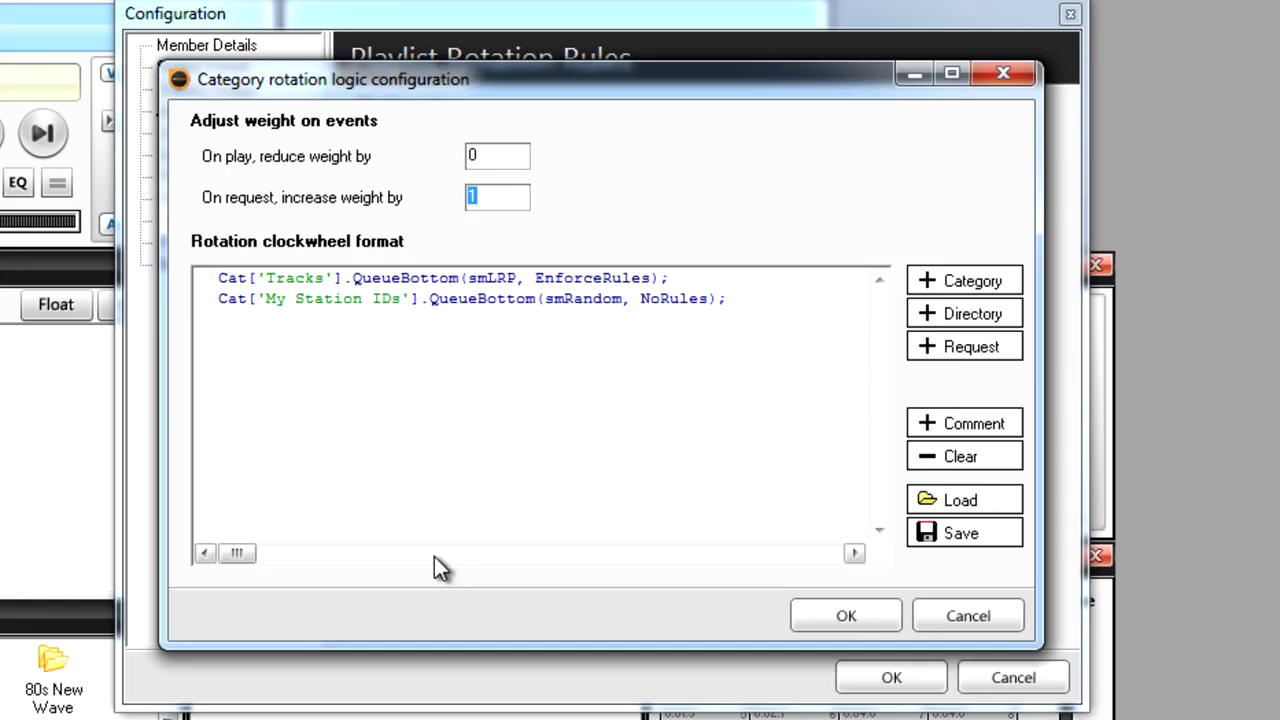